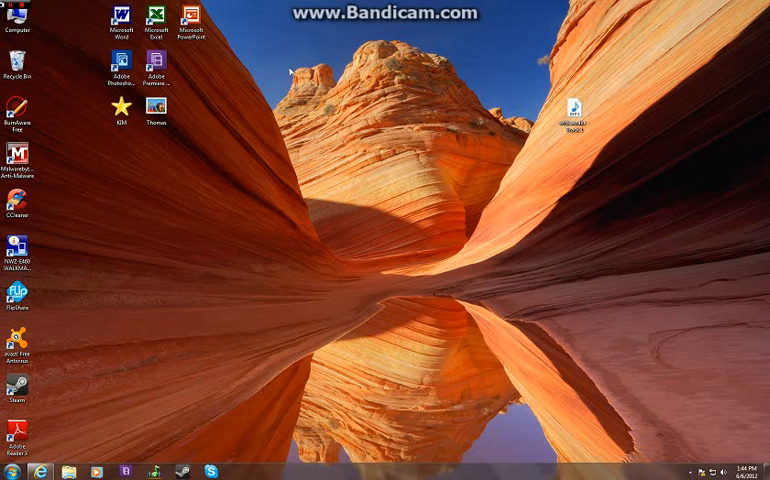
mouse_move(281, 44)
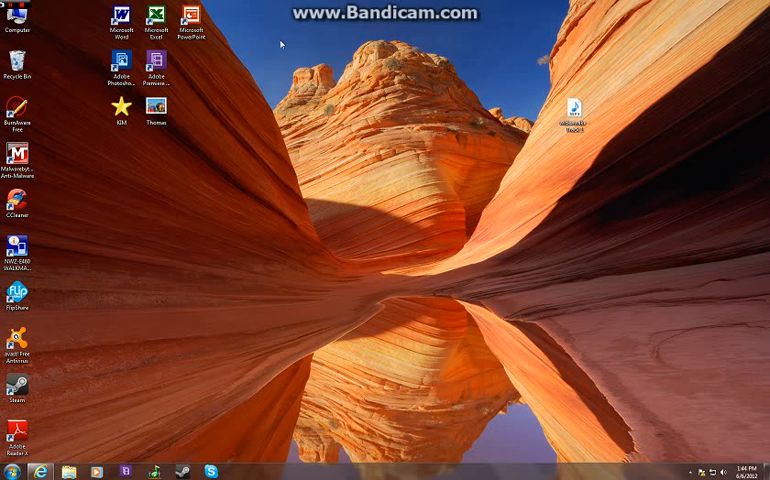
mouse_move(68, 457)
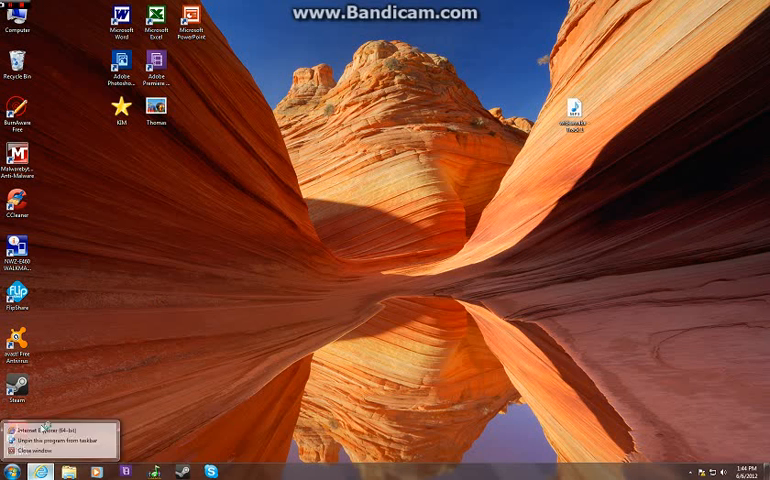
Launch Internet Explorer and search Google for Magic Launcher
click(28, 420)
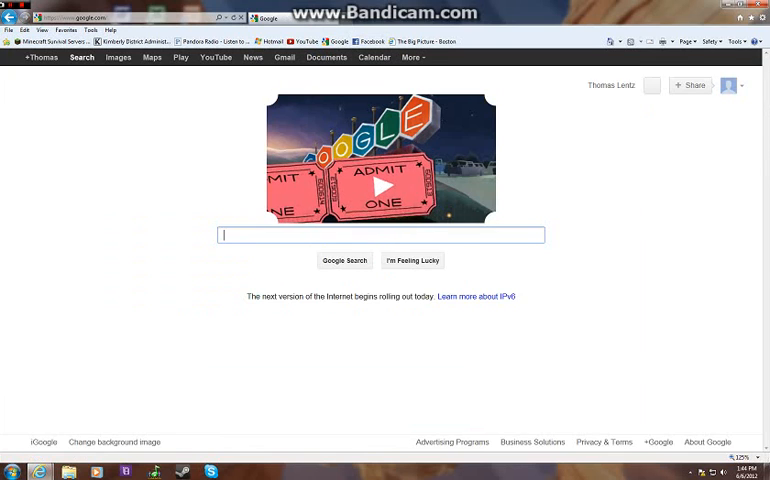
text(magi)
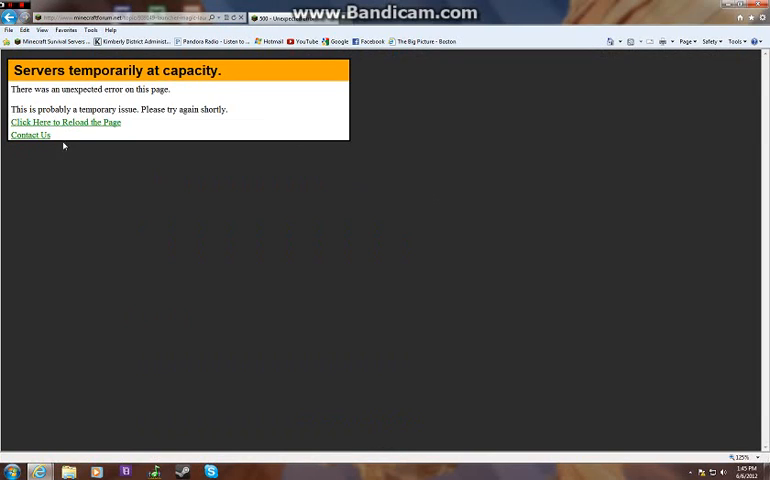
mouse_move(75, 122)
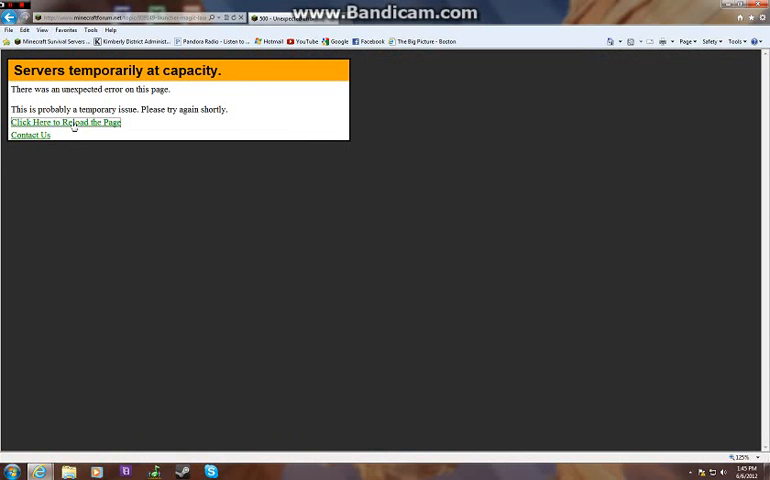
Reload the Magic Launcher 0.9.8 thread and scroll through its feature list
click(66, 122)
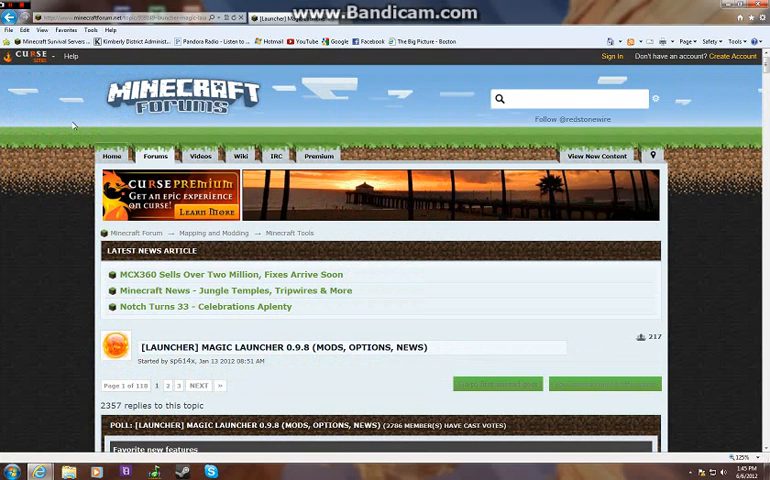
scroll(down, 3)
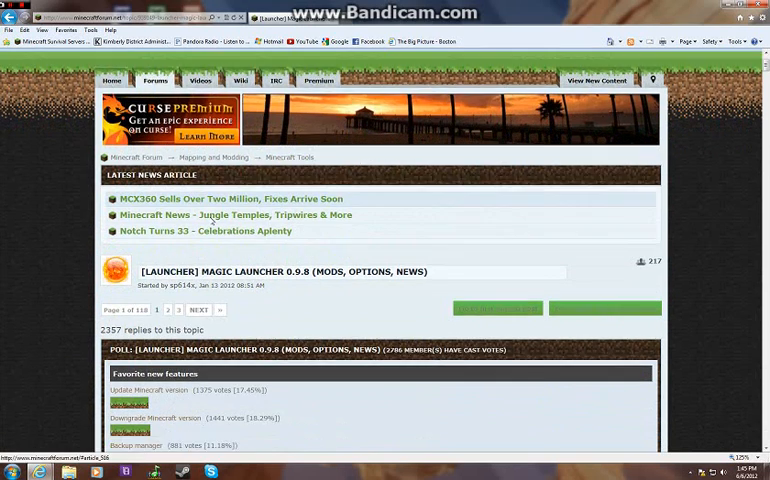
scroll(down, 3)
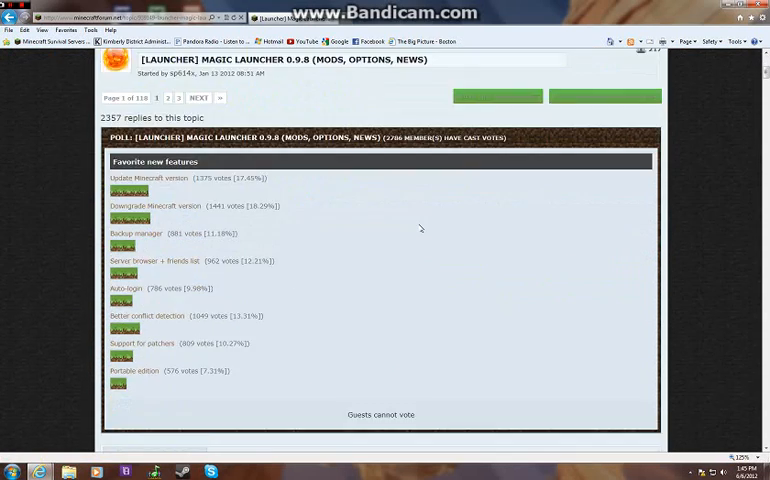
scroll(down, 3)
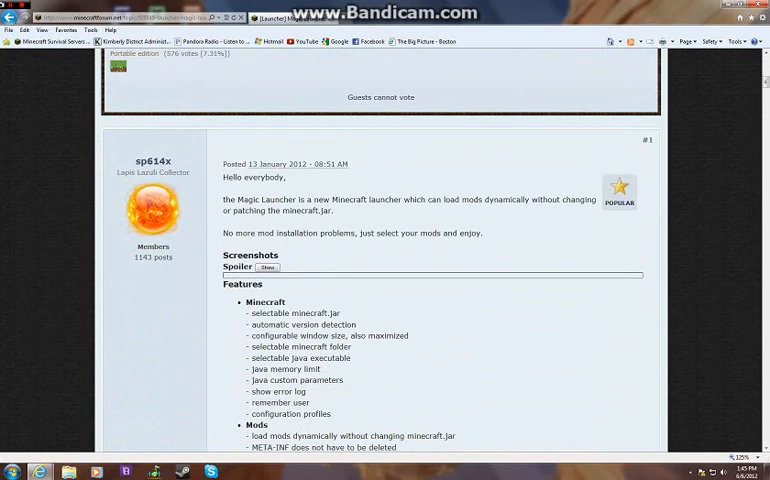
scroll(down, 3)
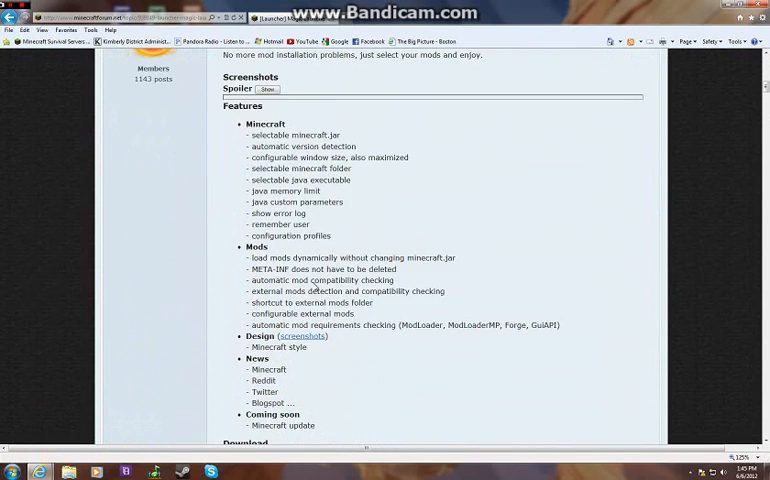
scroll(down, 3)
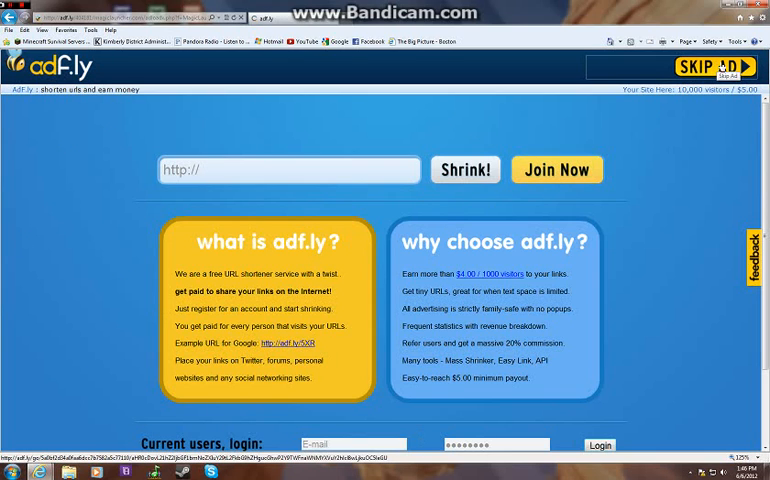
Skip the adf.ly ad and download MagicLauncher_0.9.8.exe
click(711, 63)
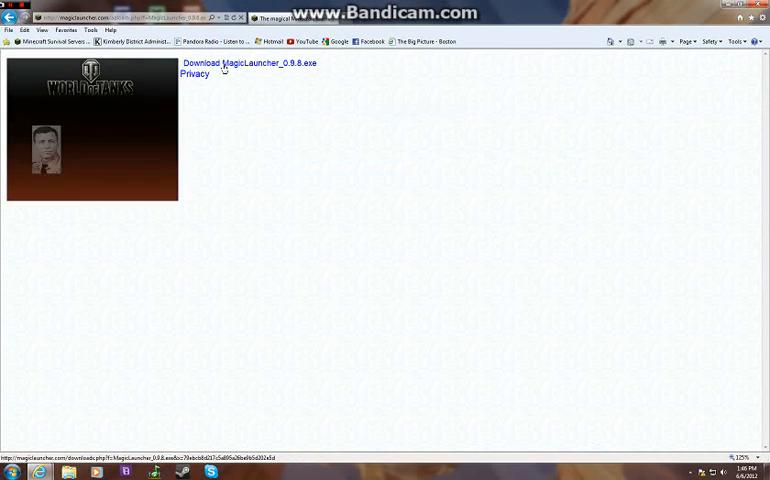
click(248, 63)
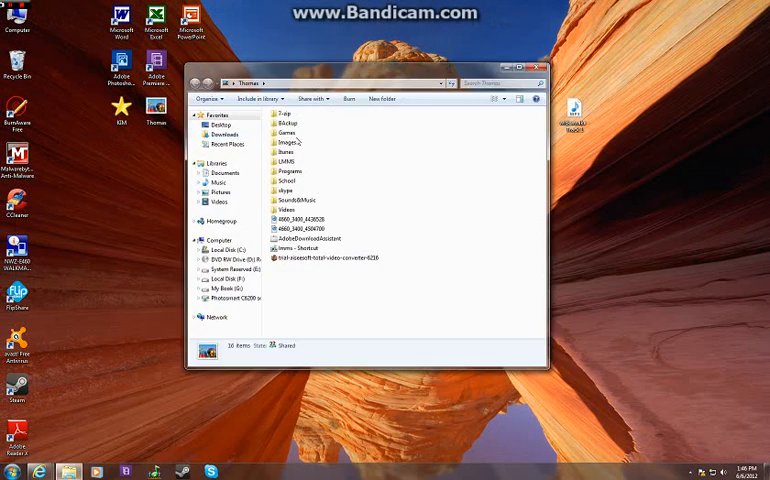
Navigate into the Games folder and then its Minecraft folder
double_click(288, 131)
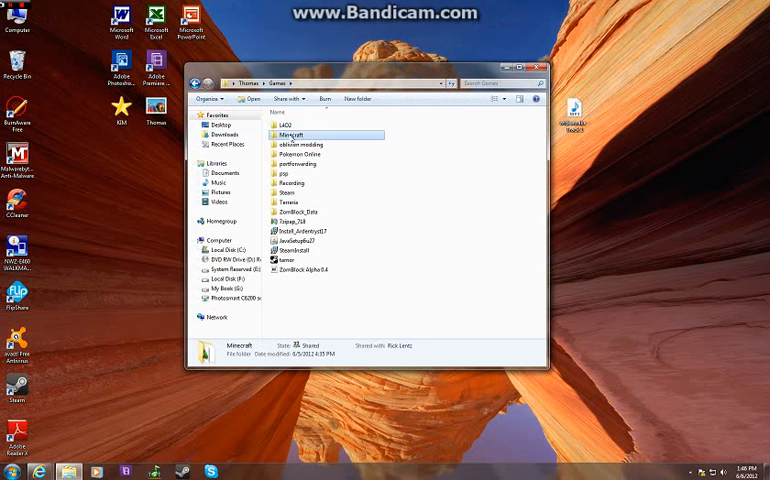
double_click(296, 135)
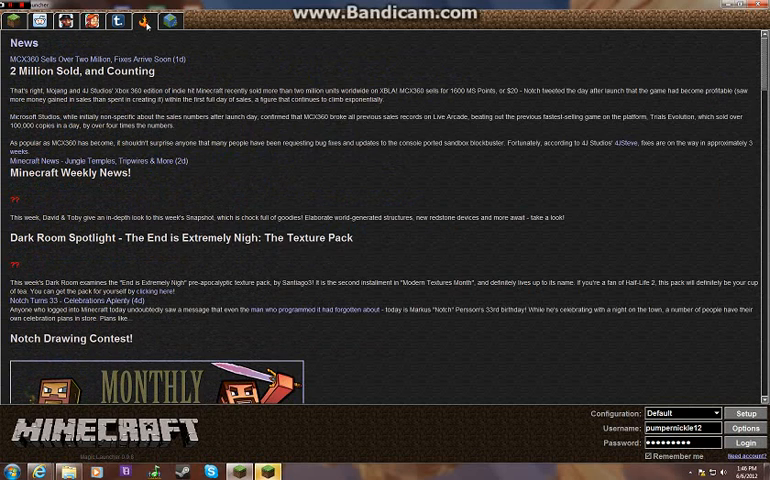
mouse_move(145, 22)
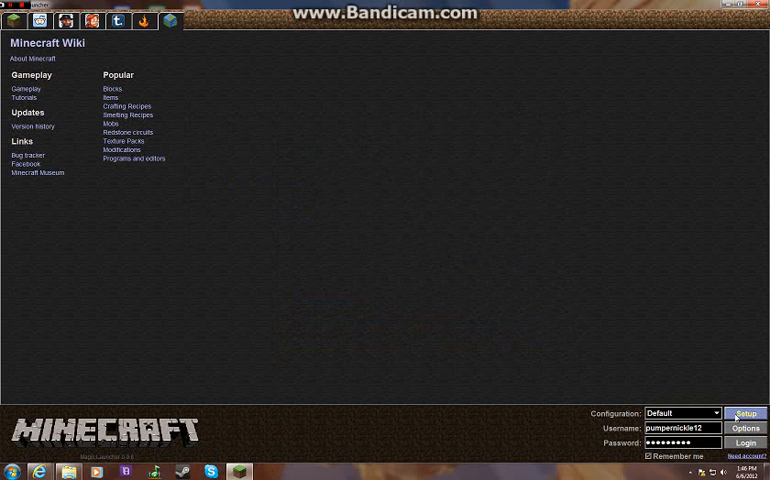
In Setup, browse the mods of the Zombie, Assassin Craft and PercyCraft configurations
click(745, 413)
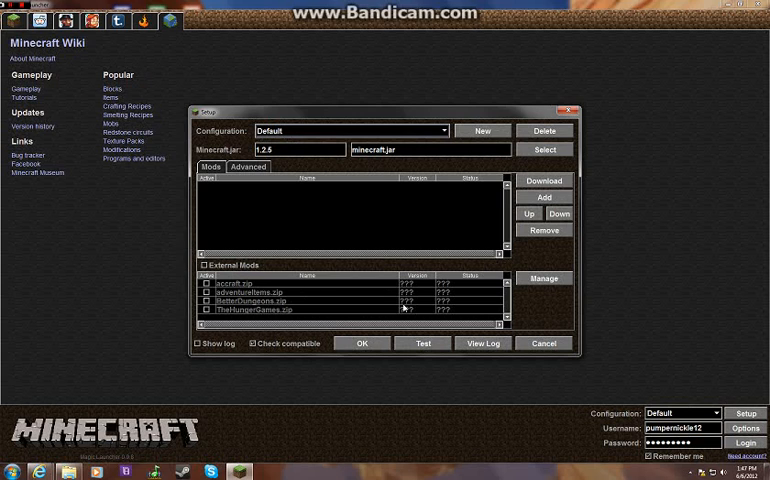
click(443, 131)
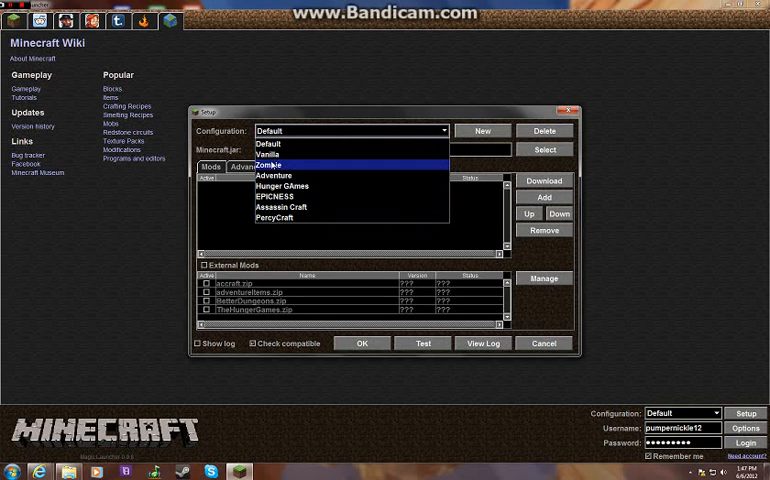
click(270, 165)
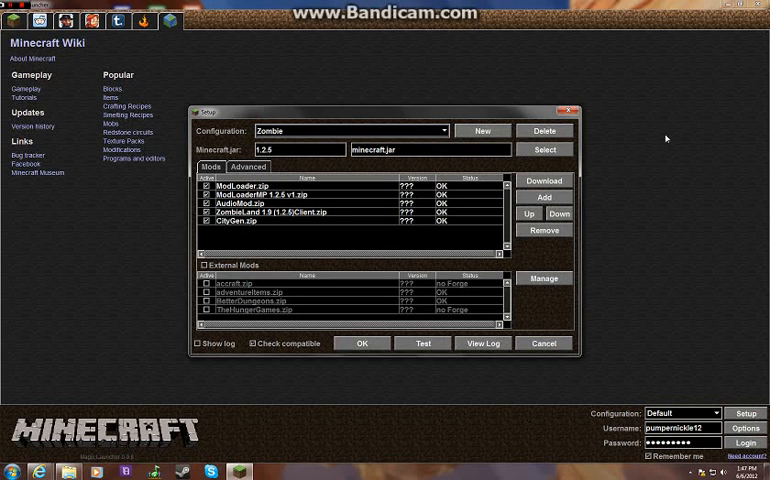
mouse_move(353, 131)
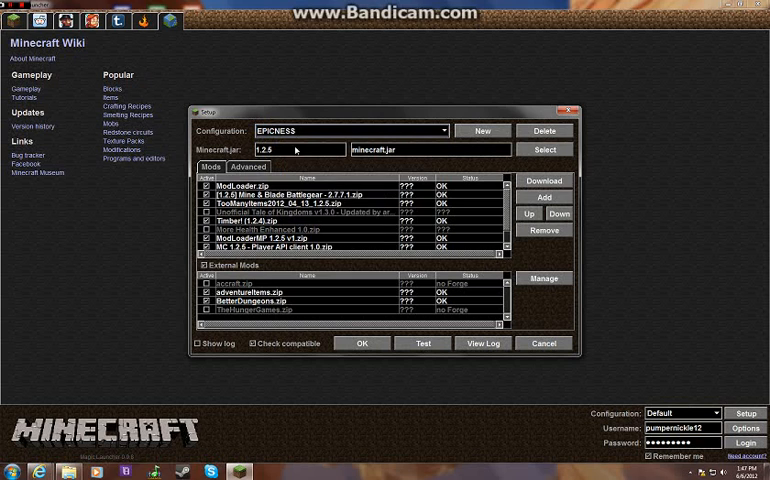
click(424, 131)
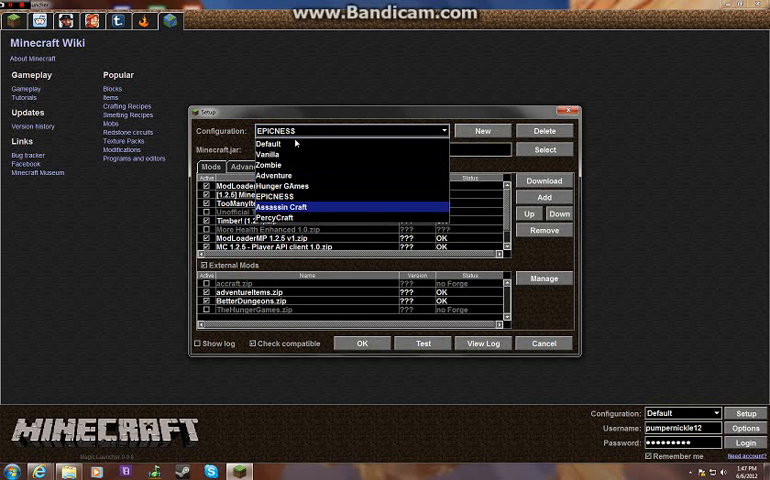
click(285, 207)
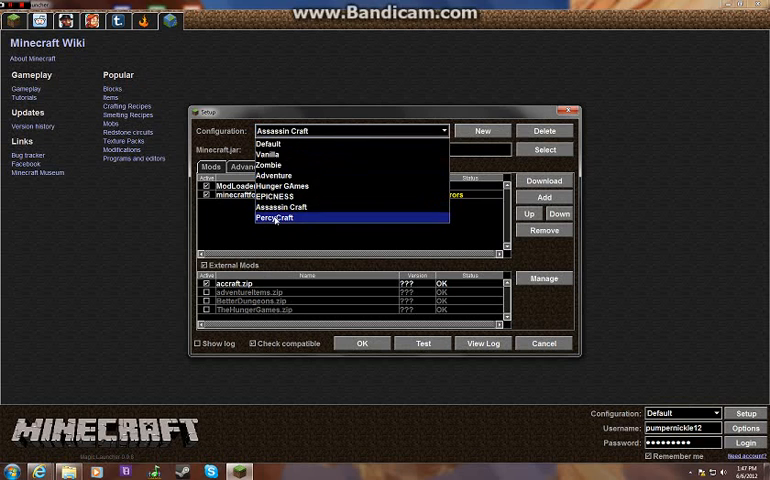
click(273, 218)
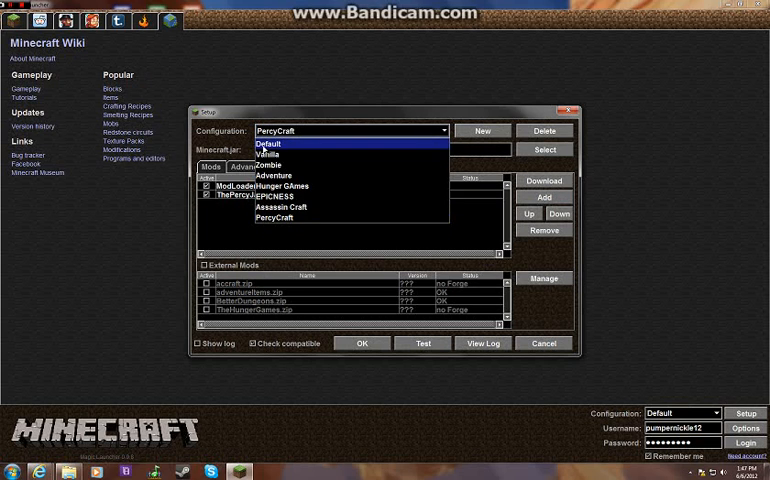
Add a new configuration called 'Mo Creatures', keeping Copy from Default
click(481, 131)
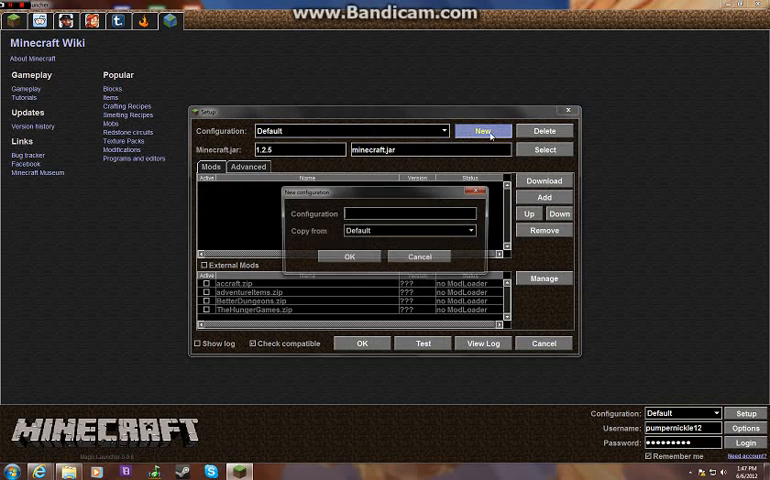
text(M)
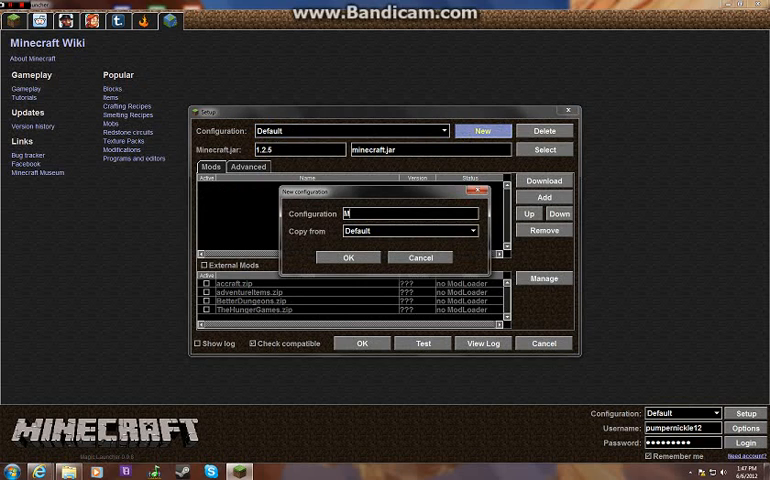
text(o Crea)
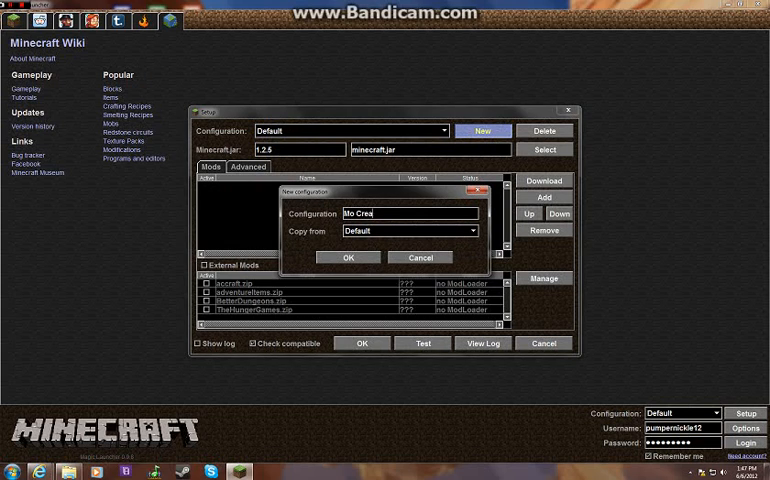
text(tures)
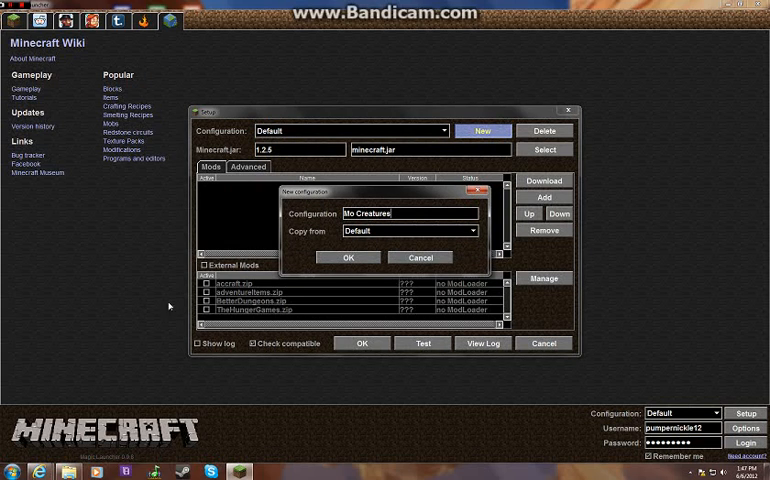
click(348, 257)
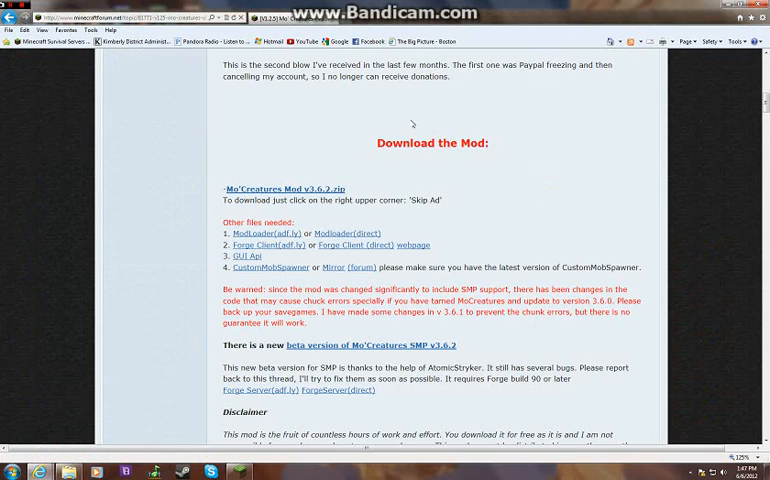
Scroll the Mo'Creatures forum post to review its required mod files
scroll(up, 3)
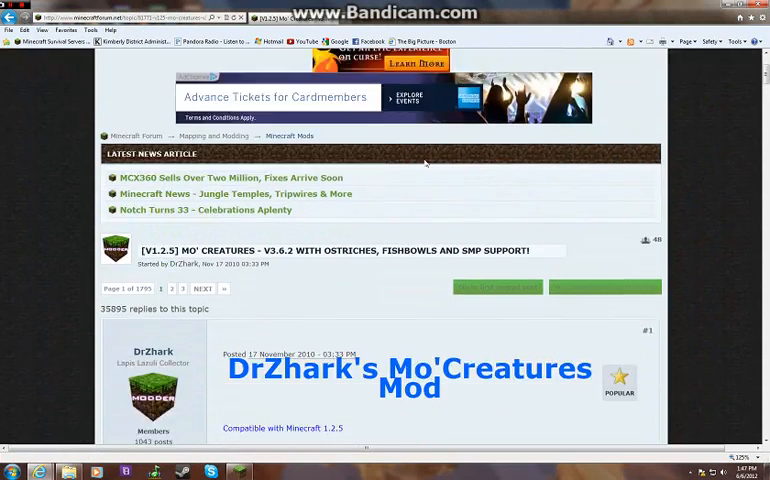
scroll(down, 3)
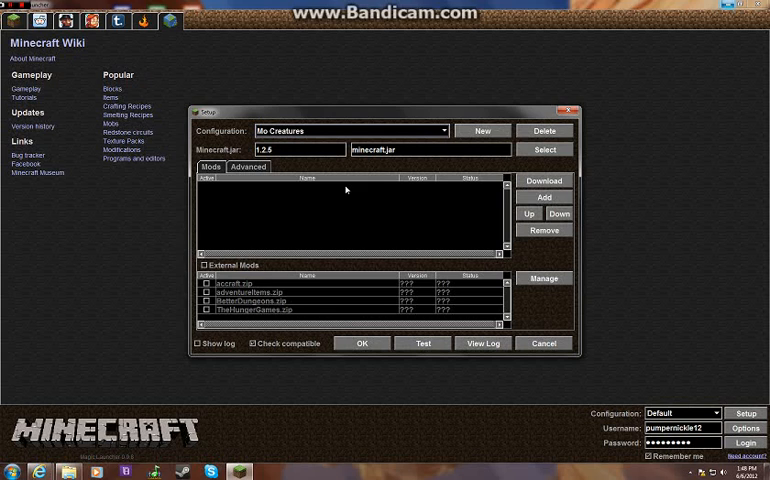
mouse_move(543, 197)
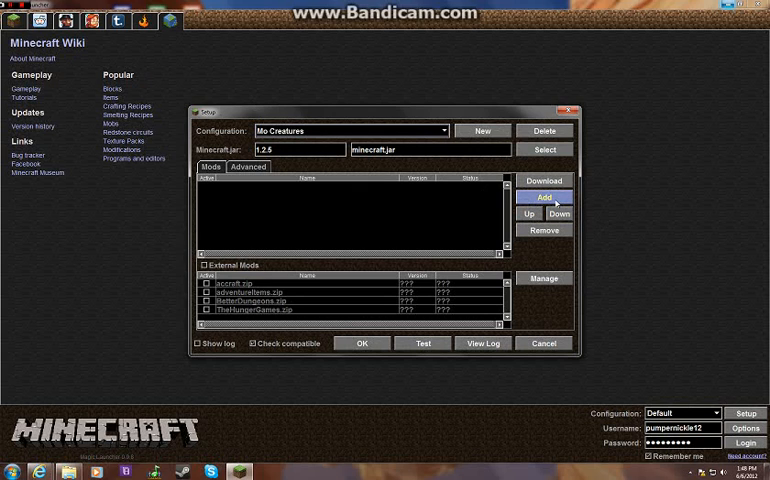
Add ModLoader.zip and GuiAPI-0.14.2-1.2.5.zip to the configuration's mods
click(544, 196)
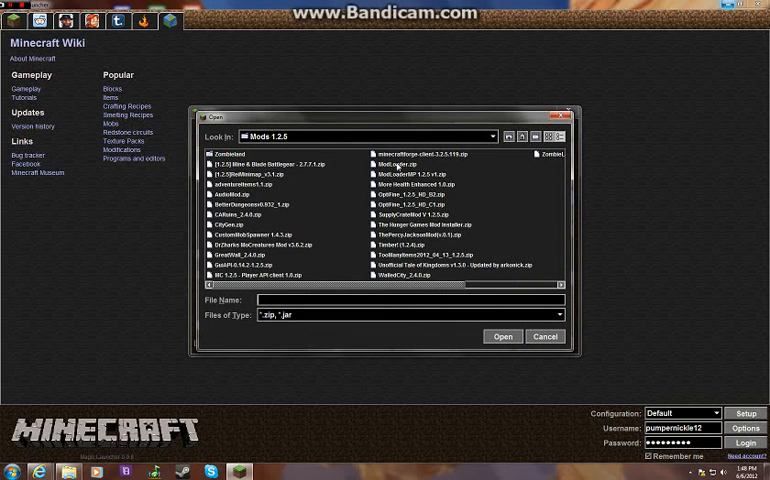
click(396, 164)
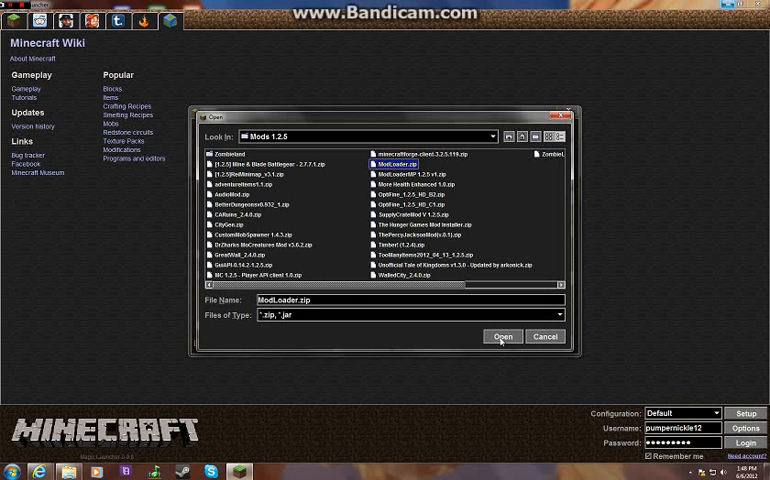
click(503, 336)
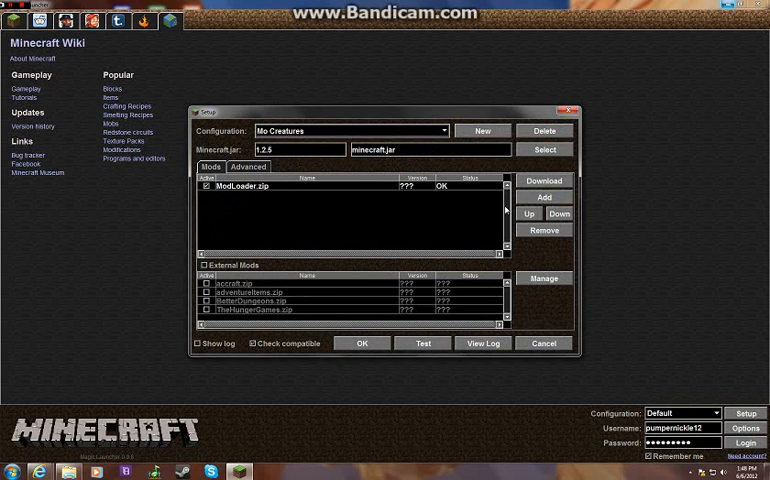
click(543, 197)
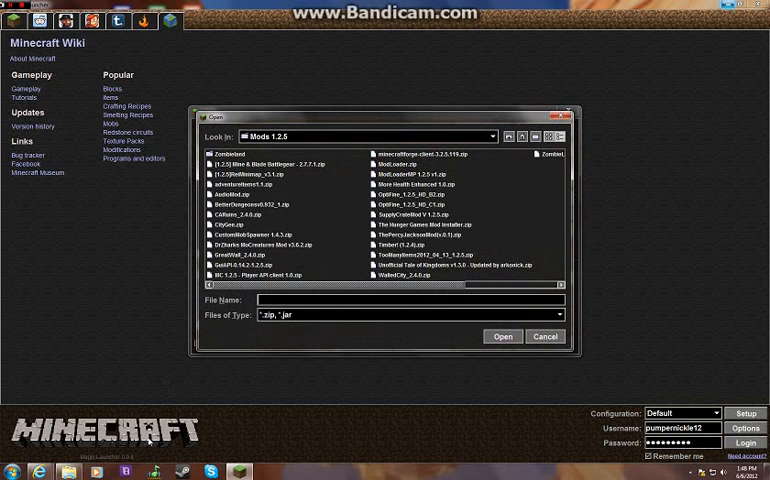
click(243, 264)
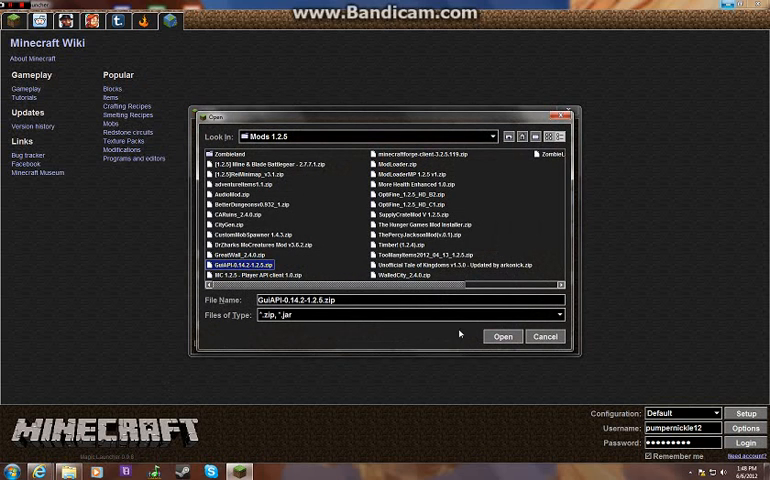
click(503, 336)
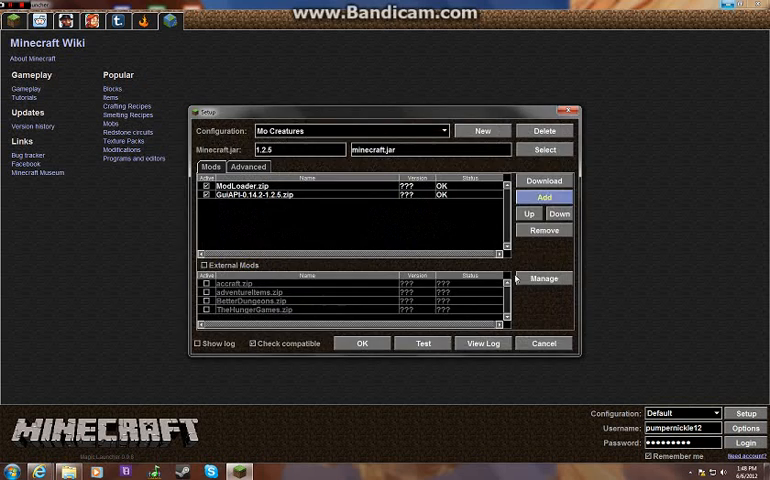
Add minecraftforge-client-3.2.5.119.zip and select CustomMobSpawner 1.4.3.zip
click(544, 197)
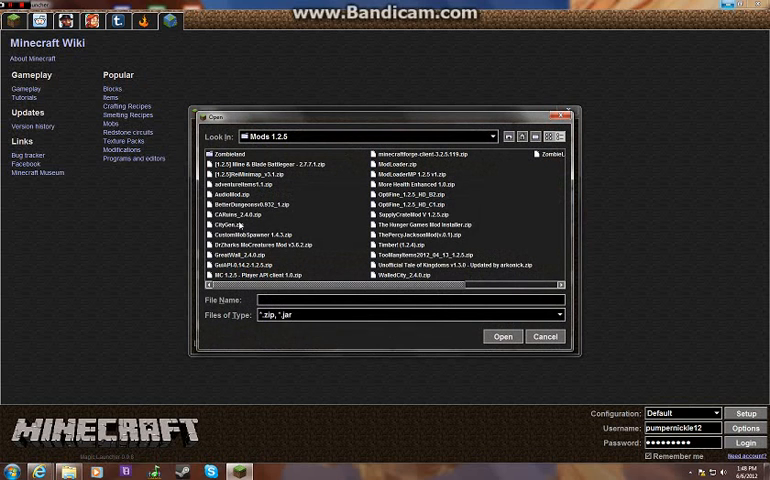
mouse_move(240, 203)
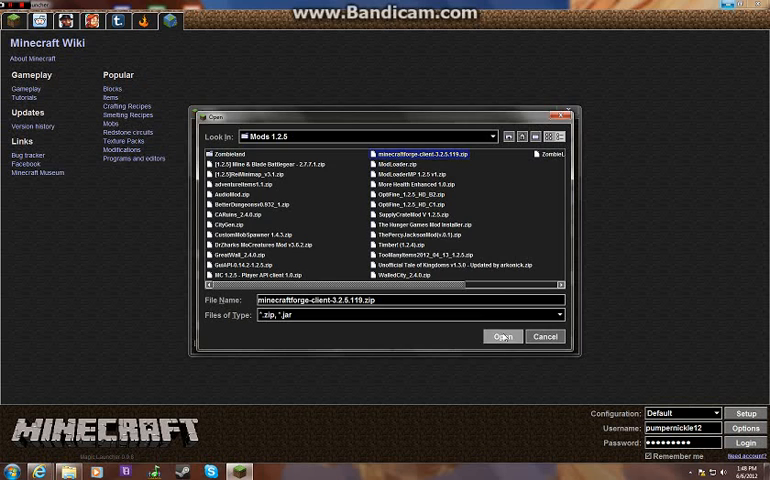
click(504, 336)
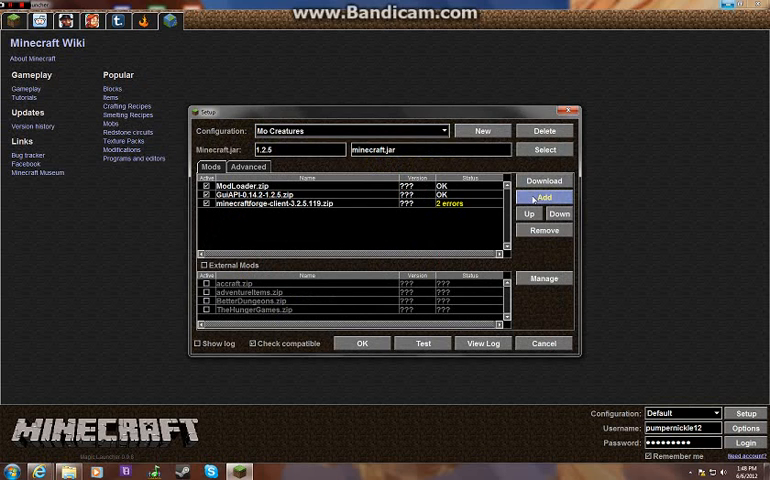
click(544, 197)
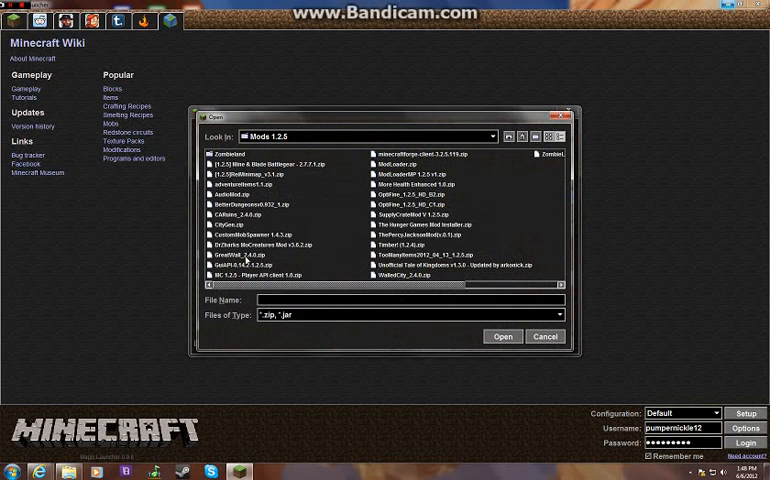
click(256, 234)
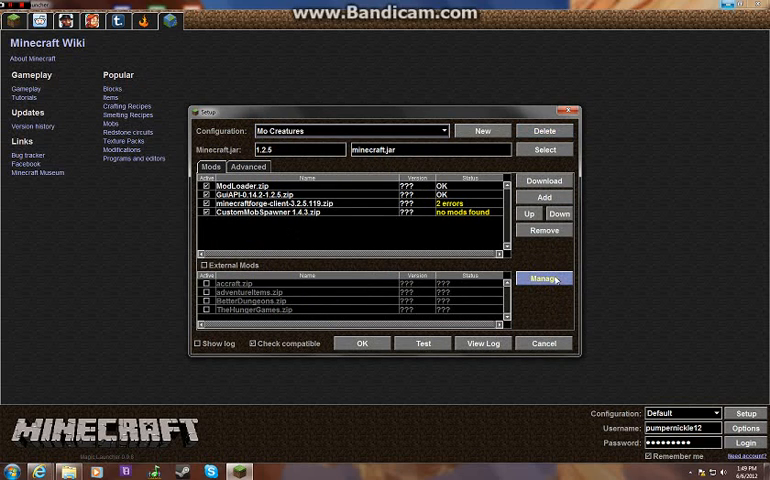
Copy CustomMobSpawner 1.4.3 from the Mods 1.2.5 folder into .minecraft\mods
click(544, 278)
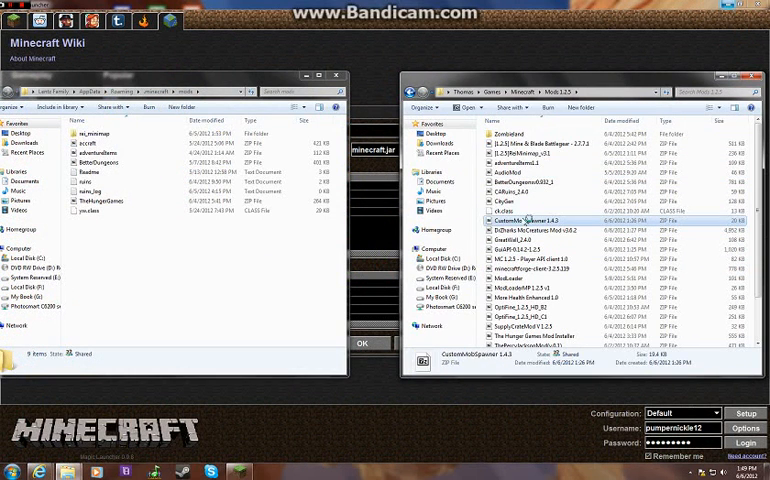
double_click(525, 220)
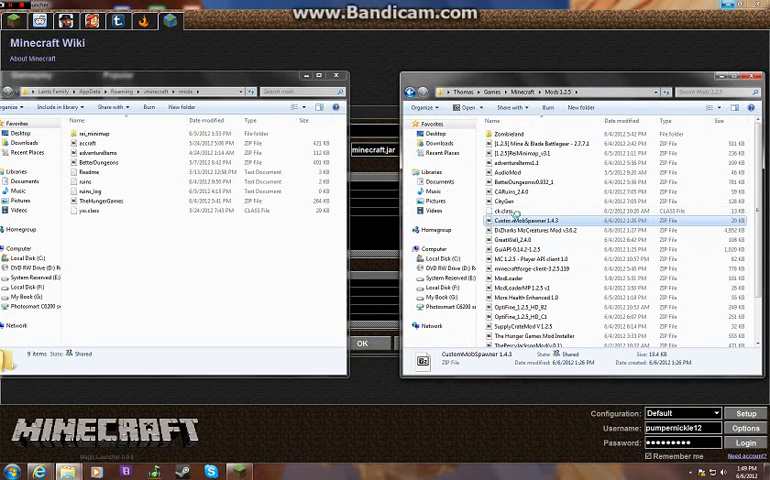
double_click(530, 220)
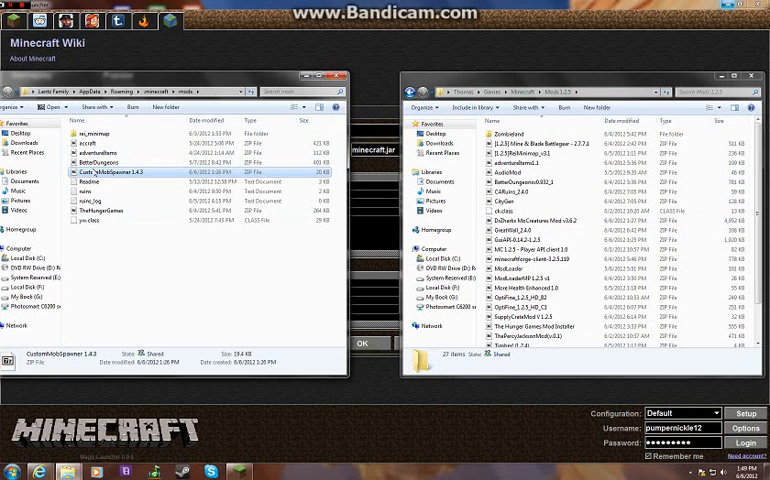
click(520, 278)
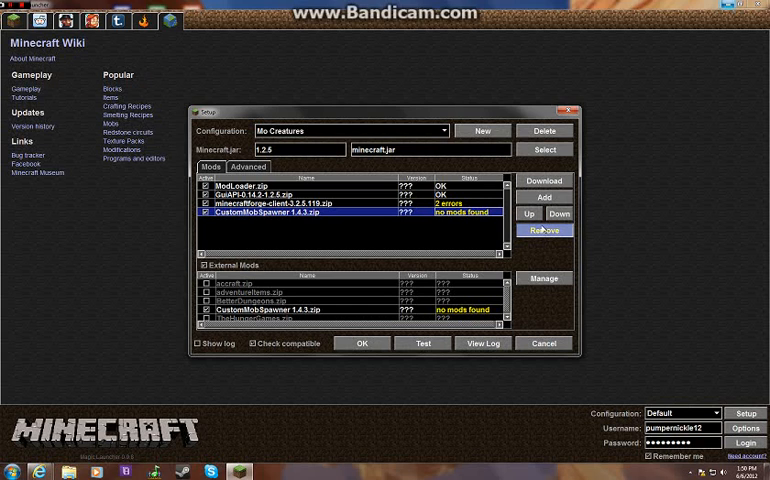
Add DrZharks MoCreatures Mod v3.6.2.zip from the Mods 1.2.5 folder to the mod list
click(544, 196)
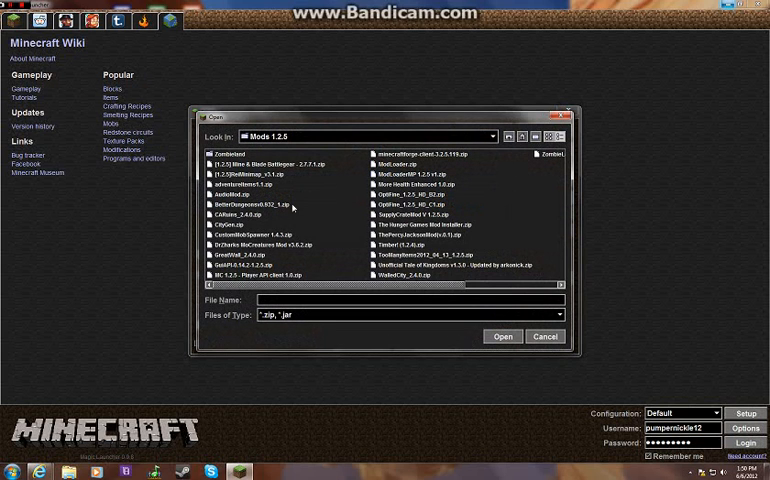
click(263, 245)
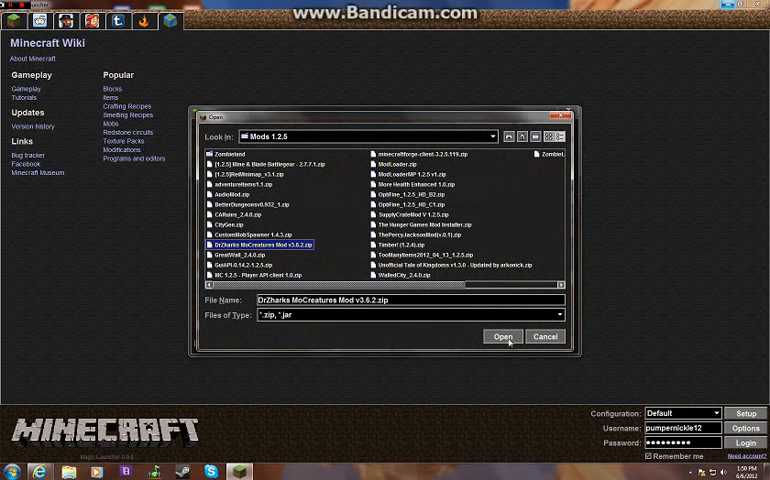
click(504, 336)
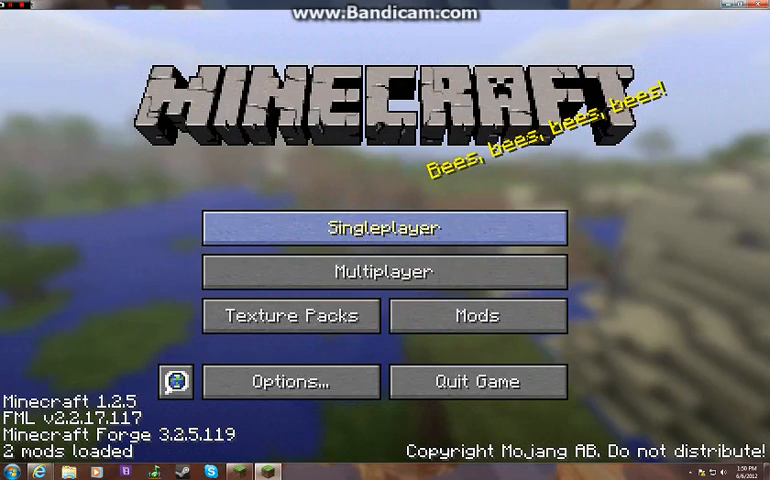
Create a new singleplayer world named 'Dr Zarks' in the modded Minecraft
click(383, 227)
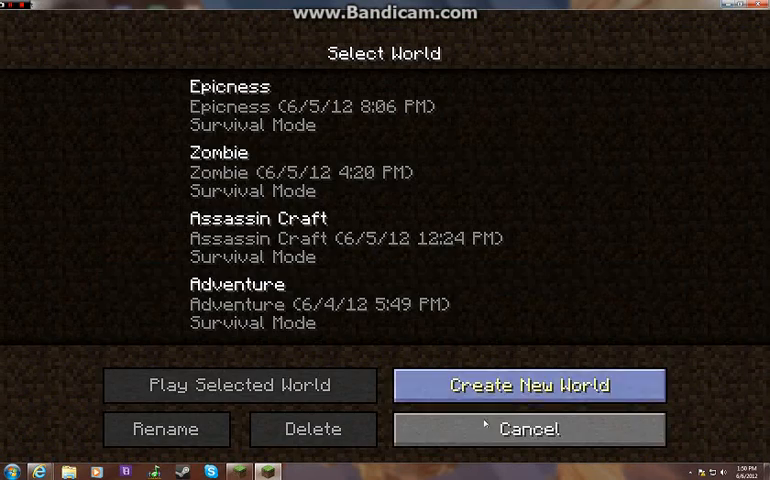
click(528, 385)
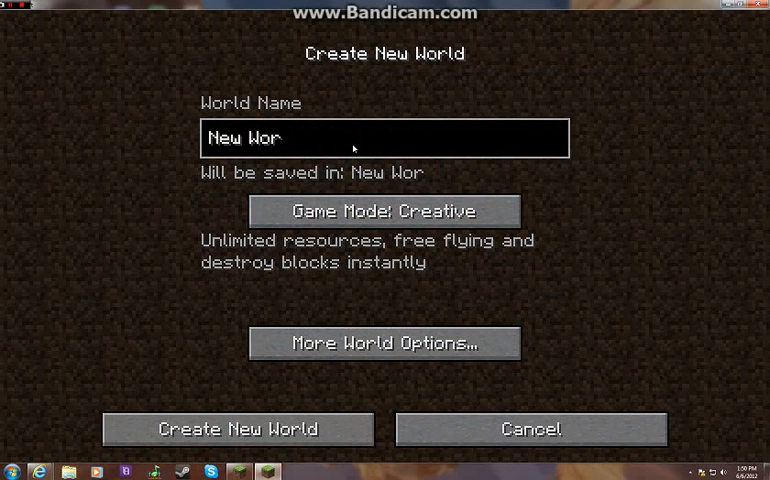
text(Dr Z)
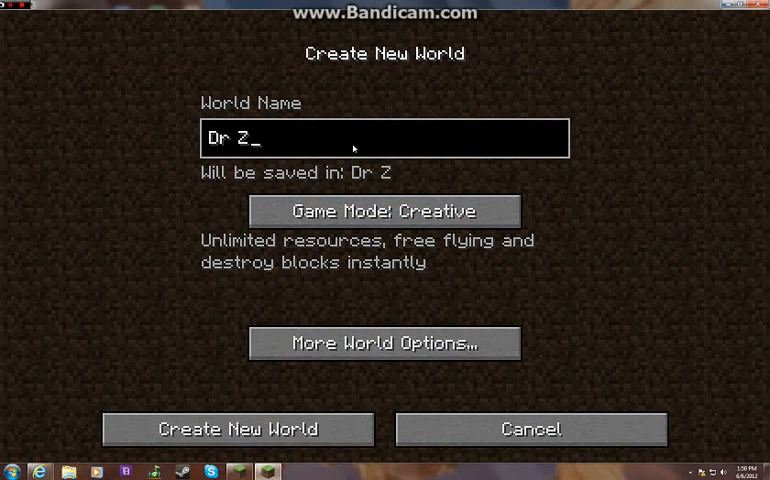
text(arks)
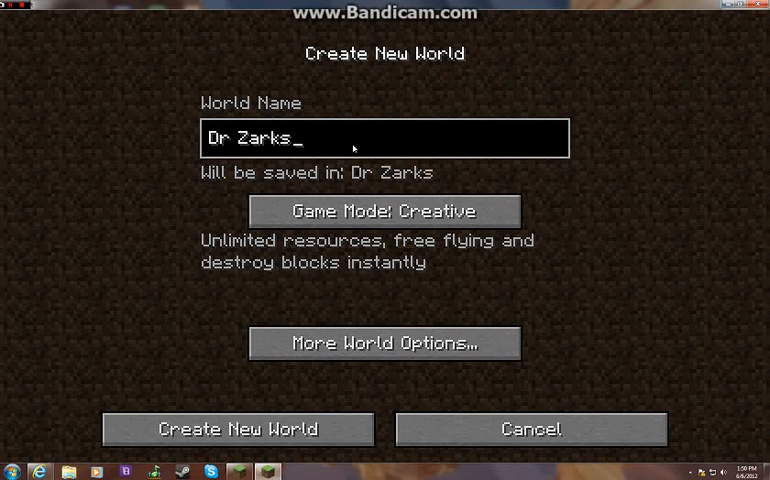
click(238, 429)
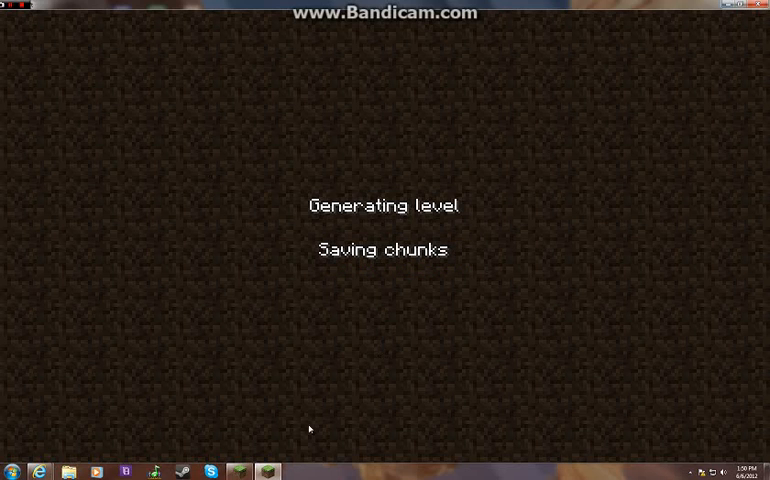
mouse_move(413, 240)
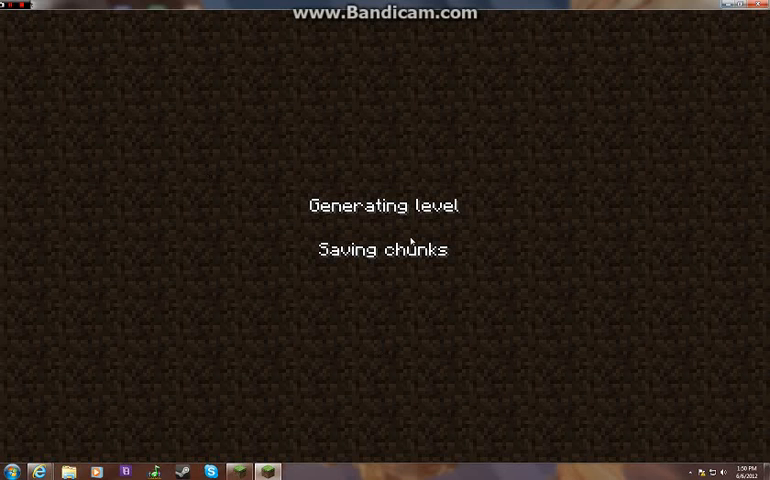
mouse_move(318, 244)
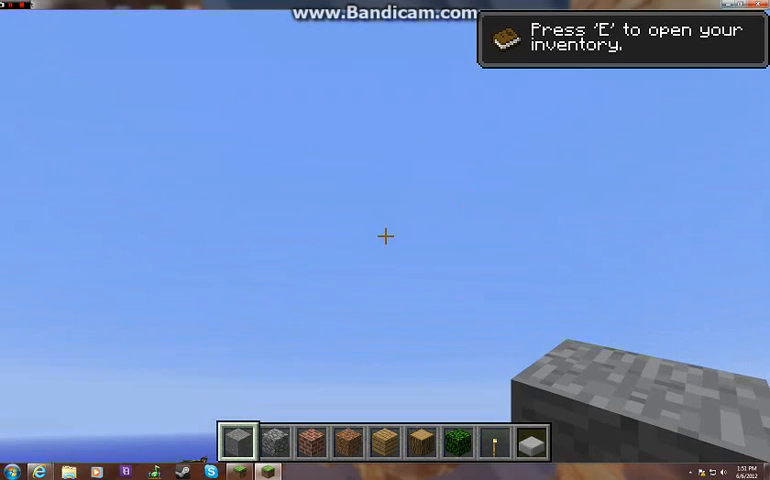
mouse_move(385, 237)
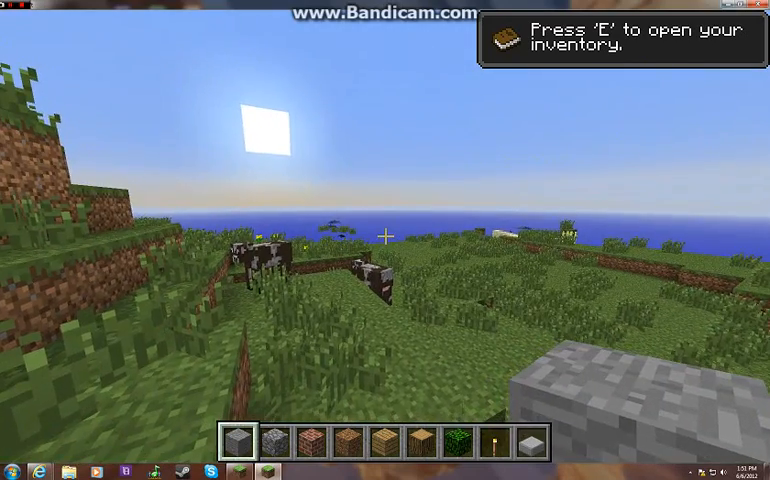
mouse_move(385, 240)
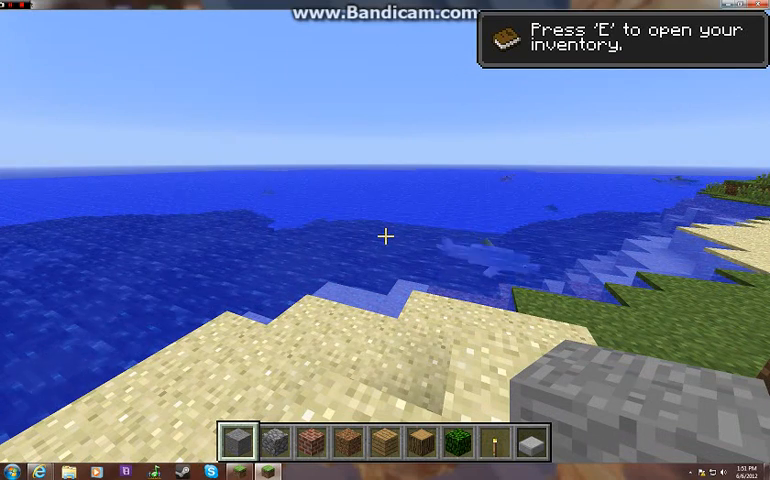
Open the creative Item Selection inventory in the Dr Zarks world, then close it
key(e)
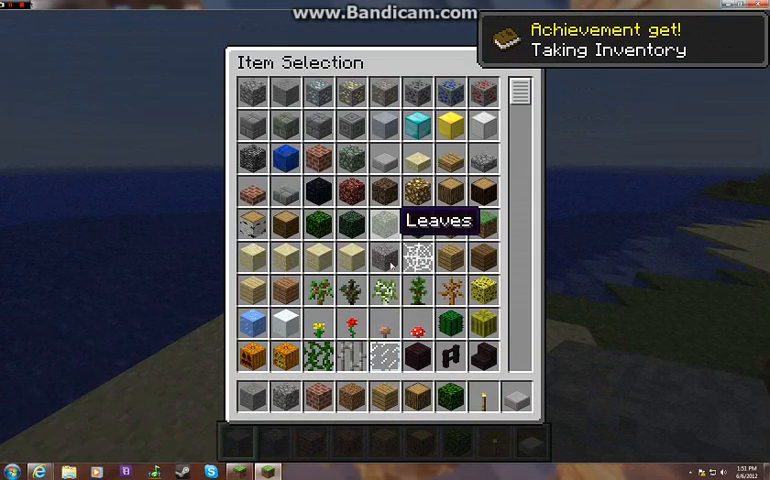
key(Escape)
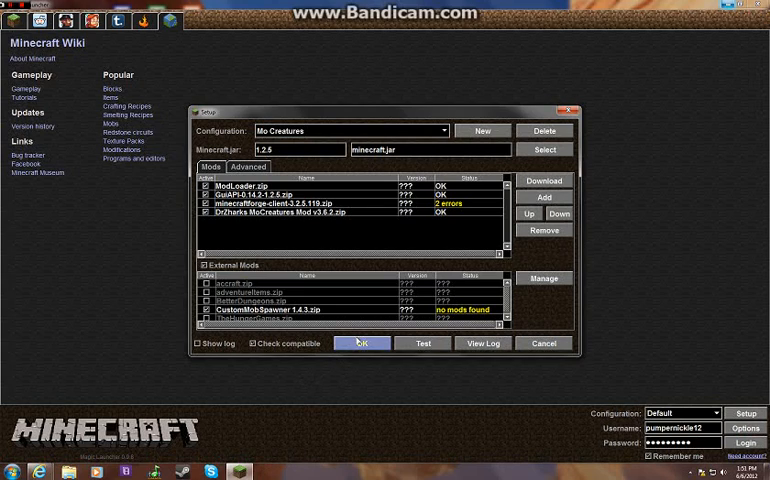
Confirm the Mo Creatures setup, select the Vanilla configuration, and review the saved configurations list
click(362, 343)
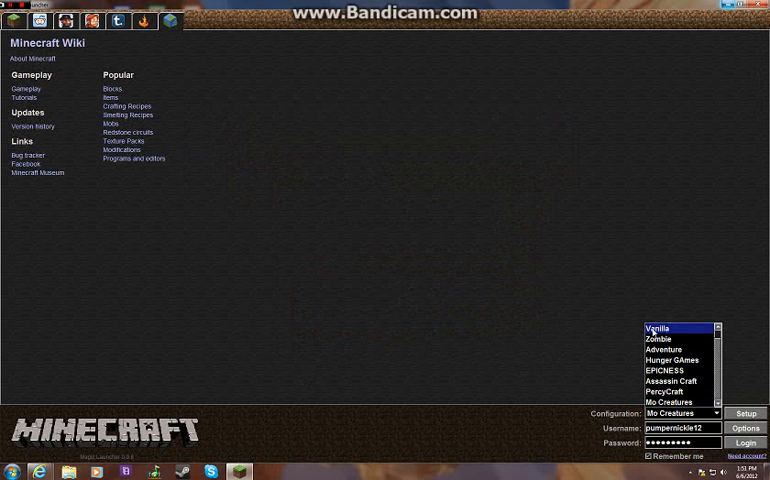
click(657, 328)
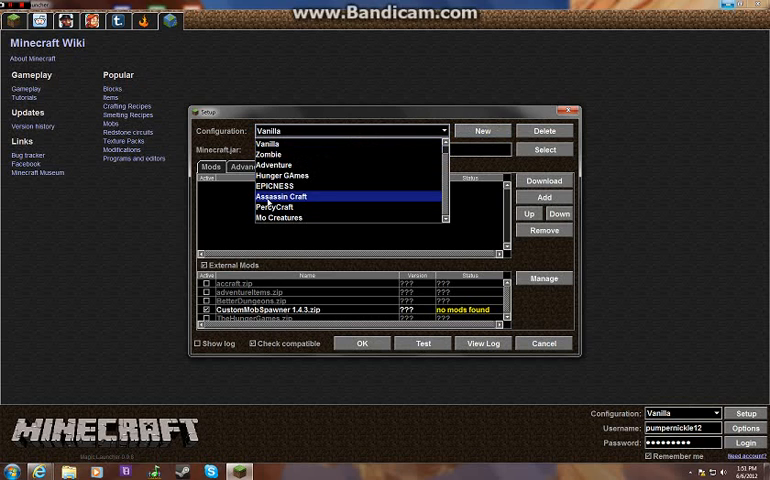
click(281, 196)
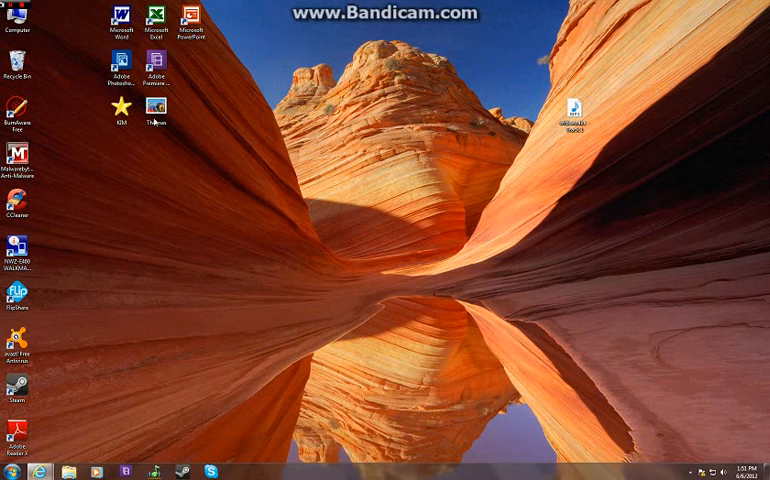
Launch Minecraft.exe from the user's Games\Minecraft folder
double_click(157, 110)
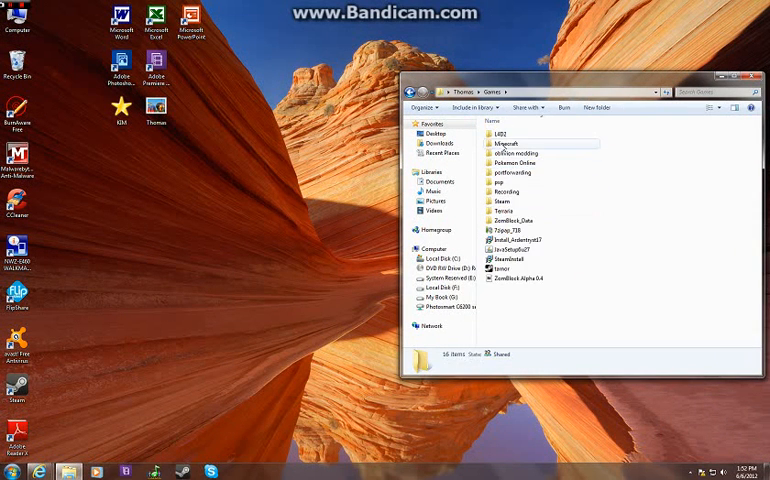
double_click(517, 145)
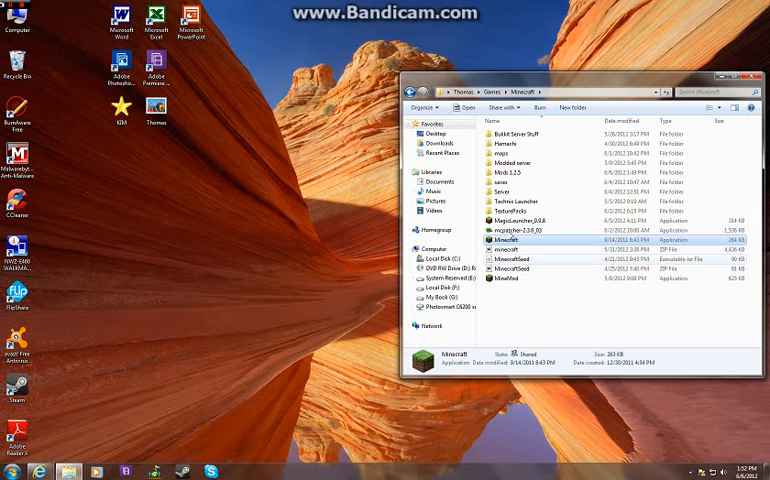
double_click(505, 239)
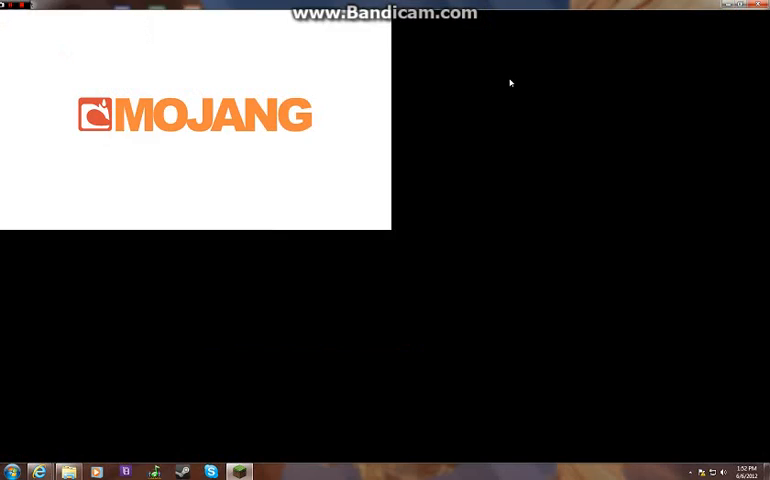
mouse_move(280, 183)
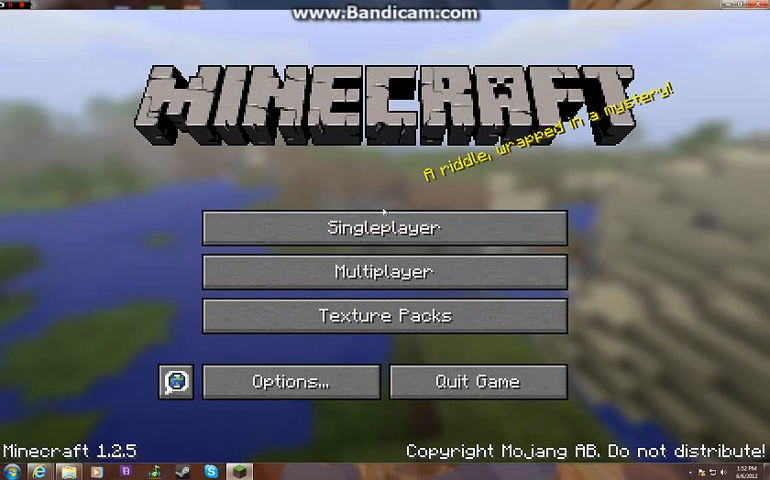
Play the Dr Zarks world from the Singleplayer list in plain Minecraft
click(384, 227)
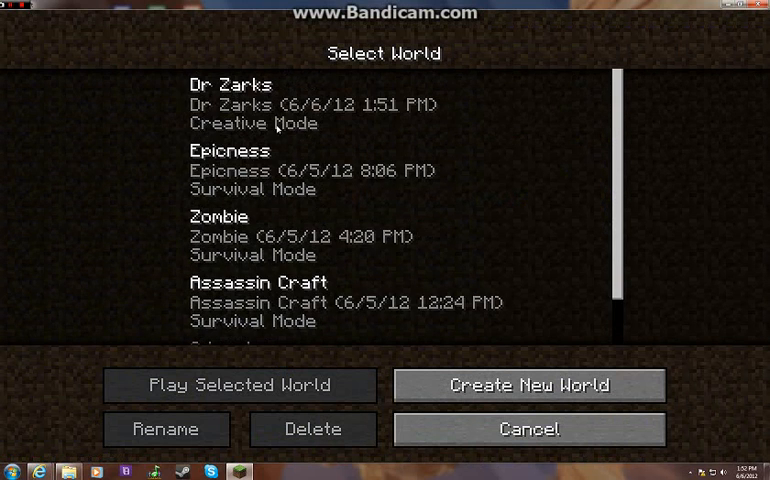
click(234, 385)
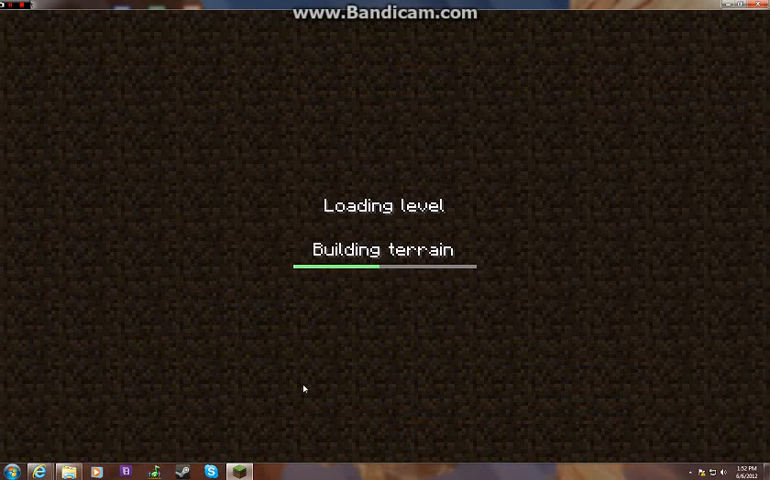